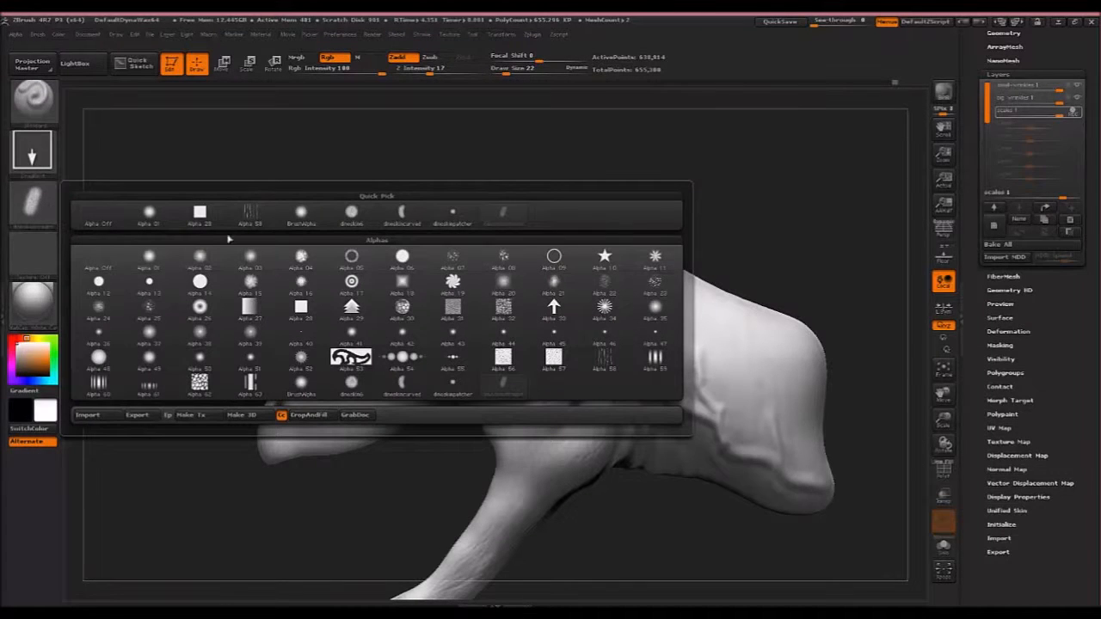
Load a reptile skin alpha into the brush from the alpha library.
{"action": "left_click", "coordinate": [350, 214]}
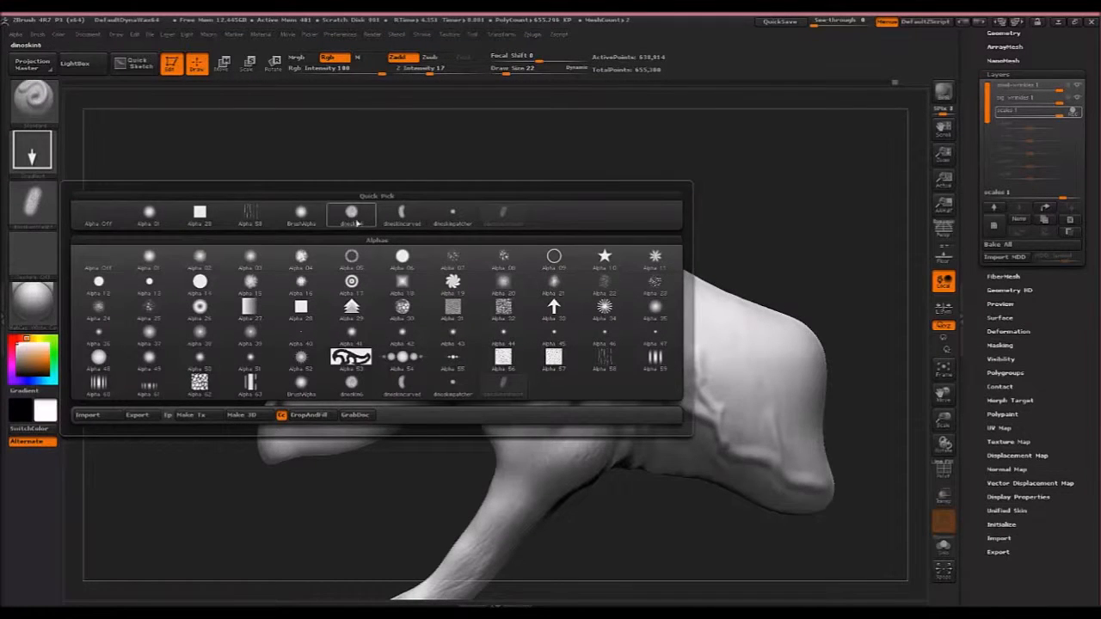
{"action": "left_click", "coordinate": [764, 368]}
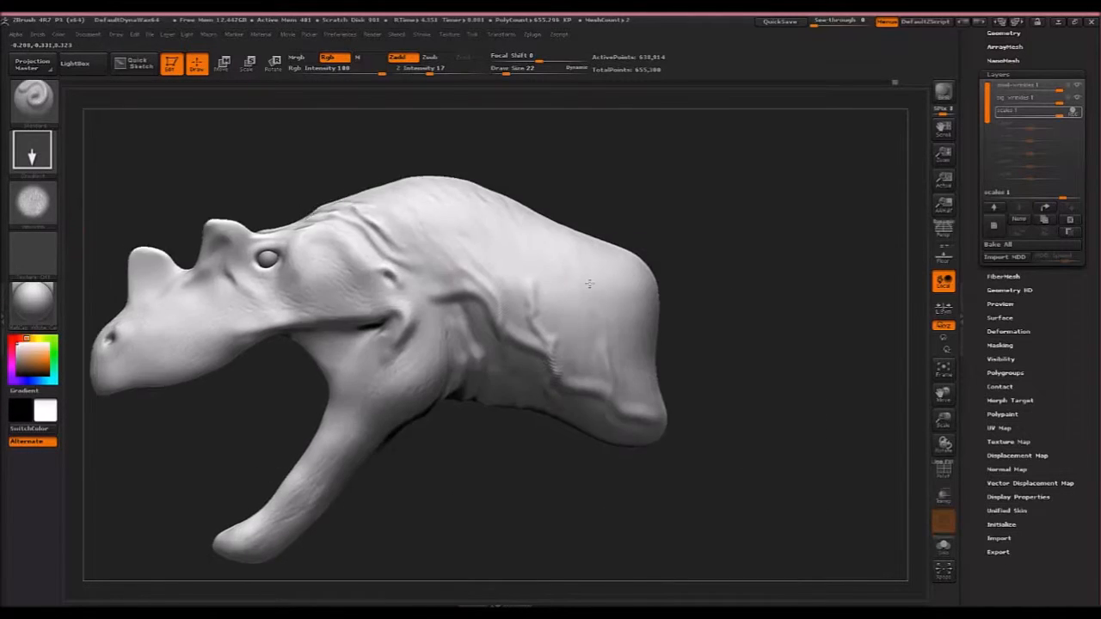
Stamp pebbly scale detail across the neck with the DragDot scale alpha.
{"action": "left_click", "coordinate": [485, 248]}
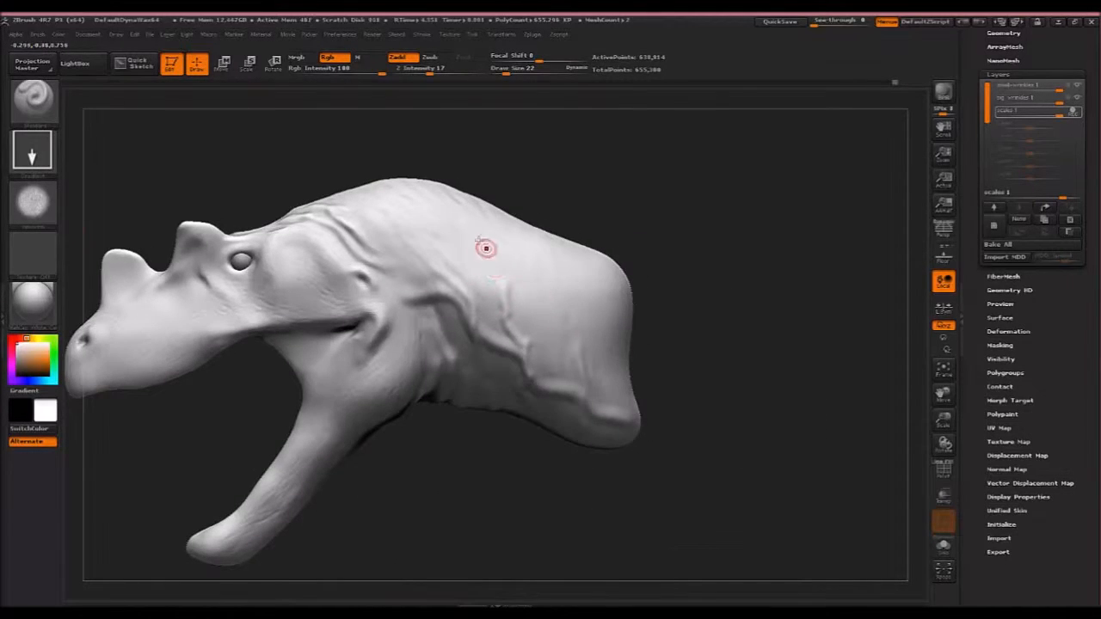
{"action": "left_click_drag", "start_coordinate": [485, 249], "coordinate": [447, 254]}
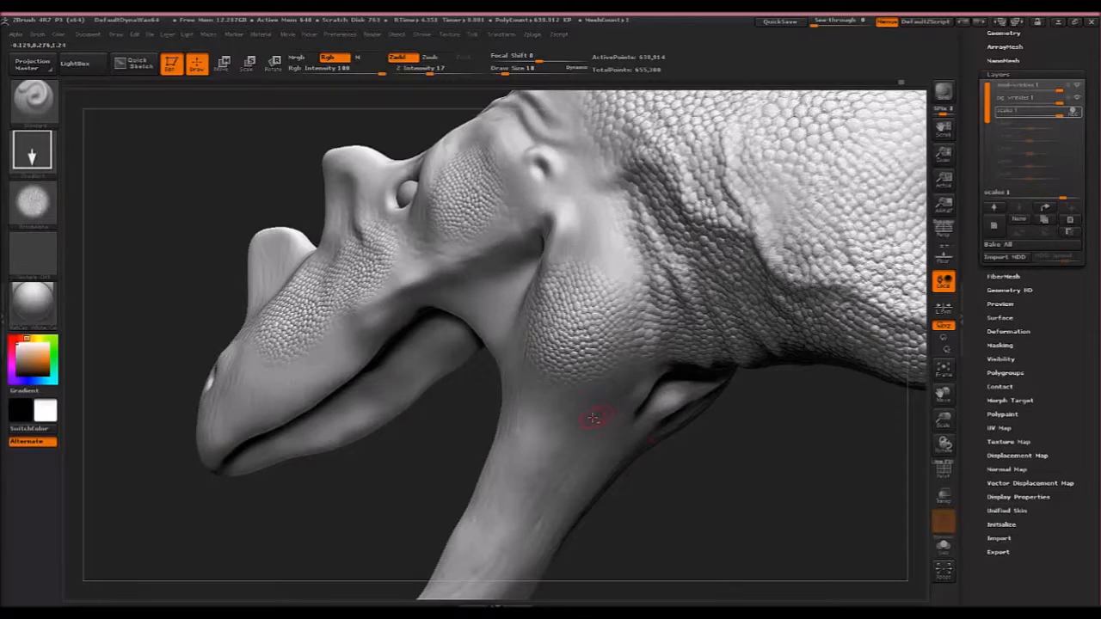
Turn the head and stamp scale detail over the cheek and jaw.
{"action": "left_click_drag", "start_coordinate": [594, 418], "coordinate": [671, 393]}
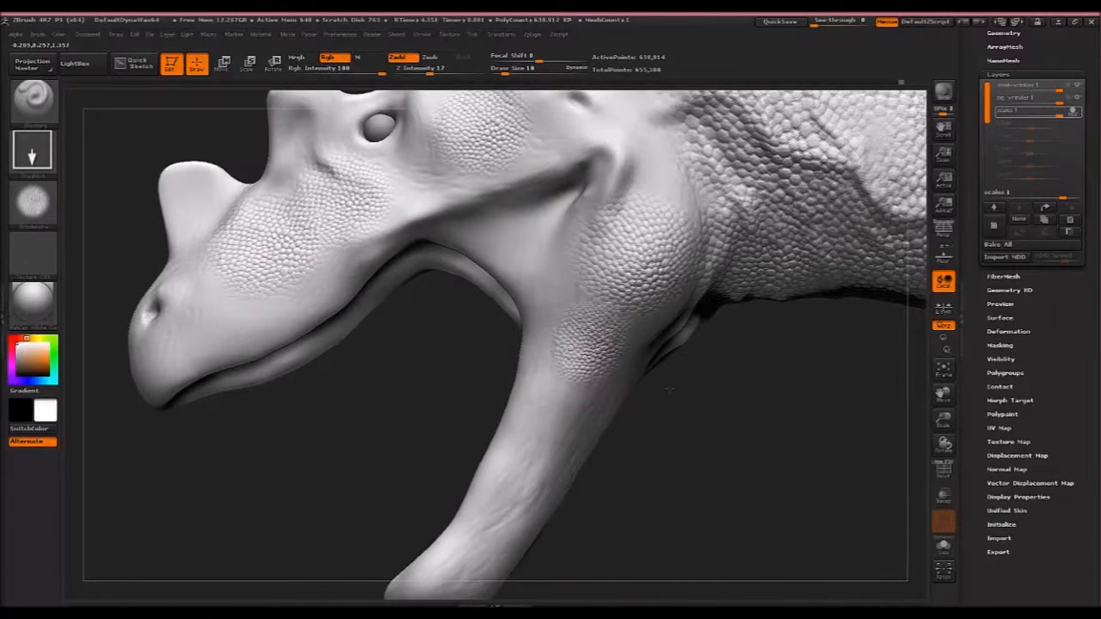
{"action": "left_click_drag", "start_coordinate": [516, 344], "coordinate": [430, 258]}
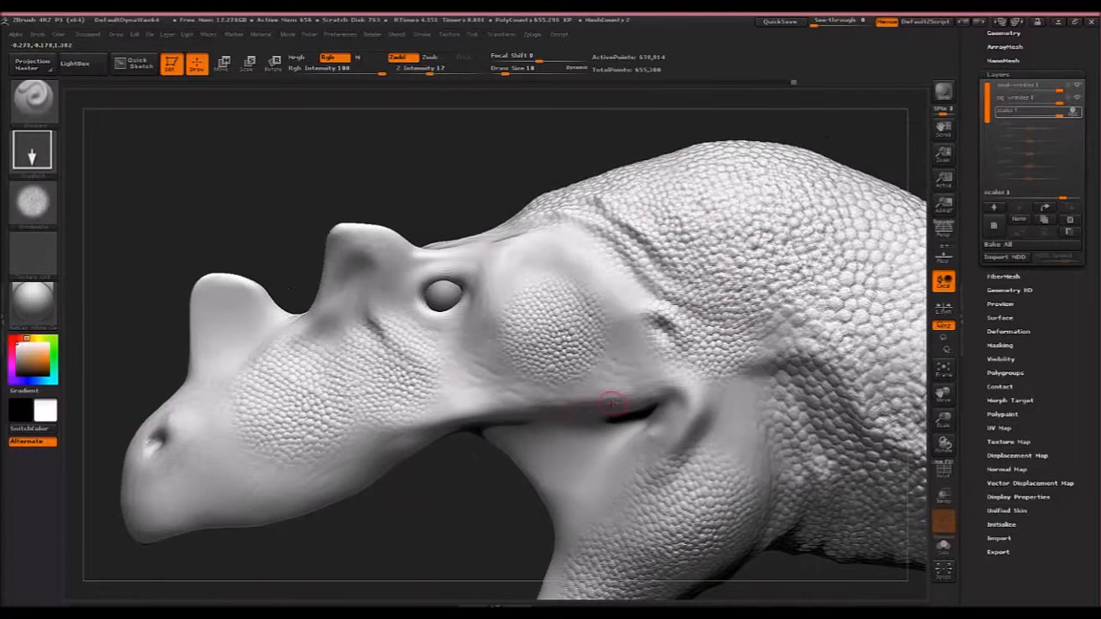
{"action": "mouse_move", "coordinate": [34, 98]}
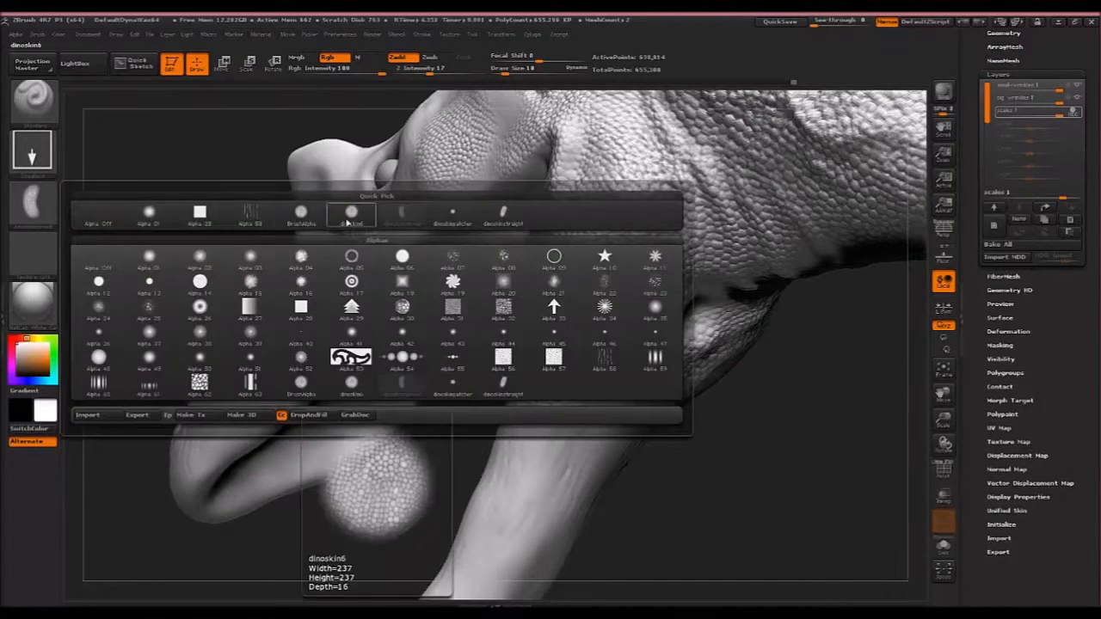
Switch to the dinoskin alpha and add finer scales under the jaw.
{"action": "left_click", "coordinate": [451, 213]}
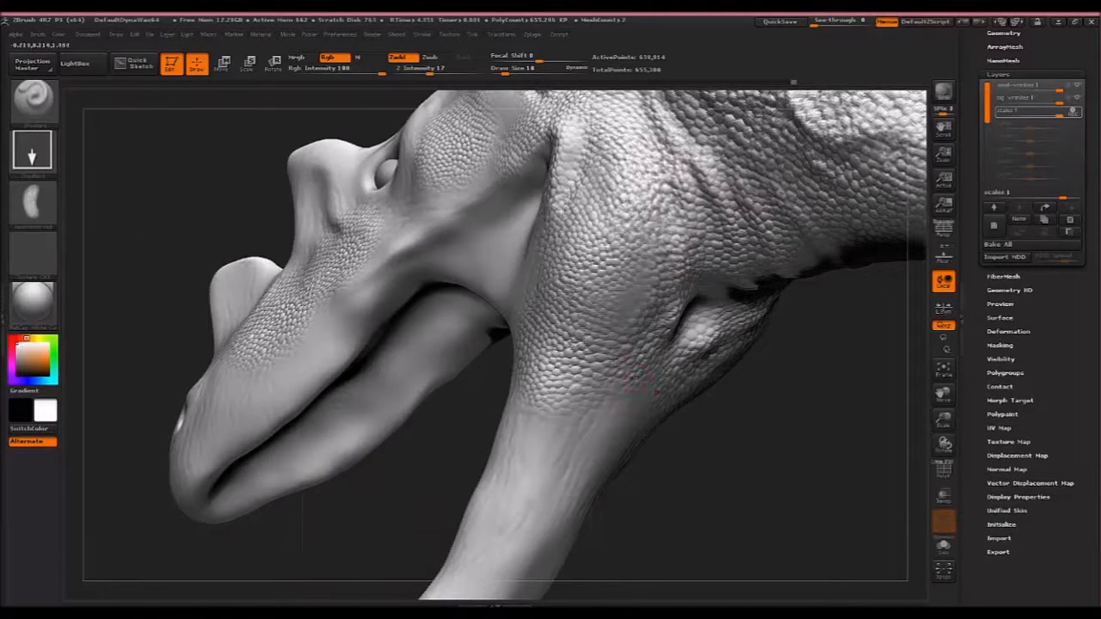
{"action": "left_click", "coordinate": [33, 203]}
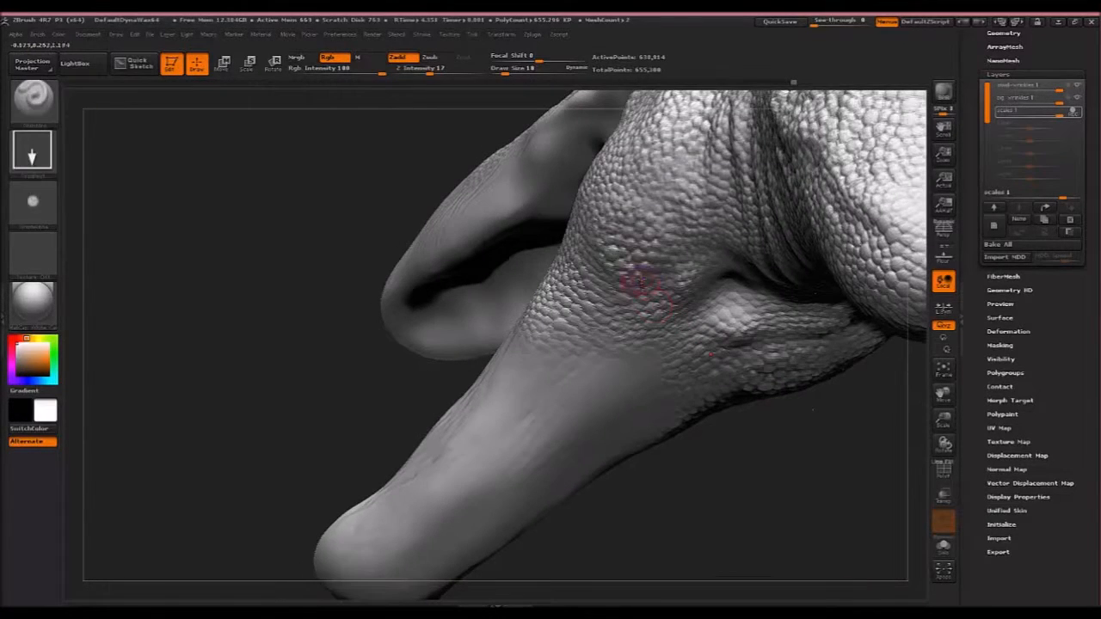
Orbit the head to review the scales from the side and the jaw tip.
{"action": "left_click_drag", "start_coordinate": [644, 284], "coordinate": [755, 325]}
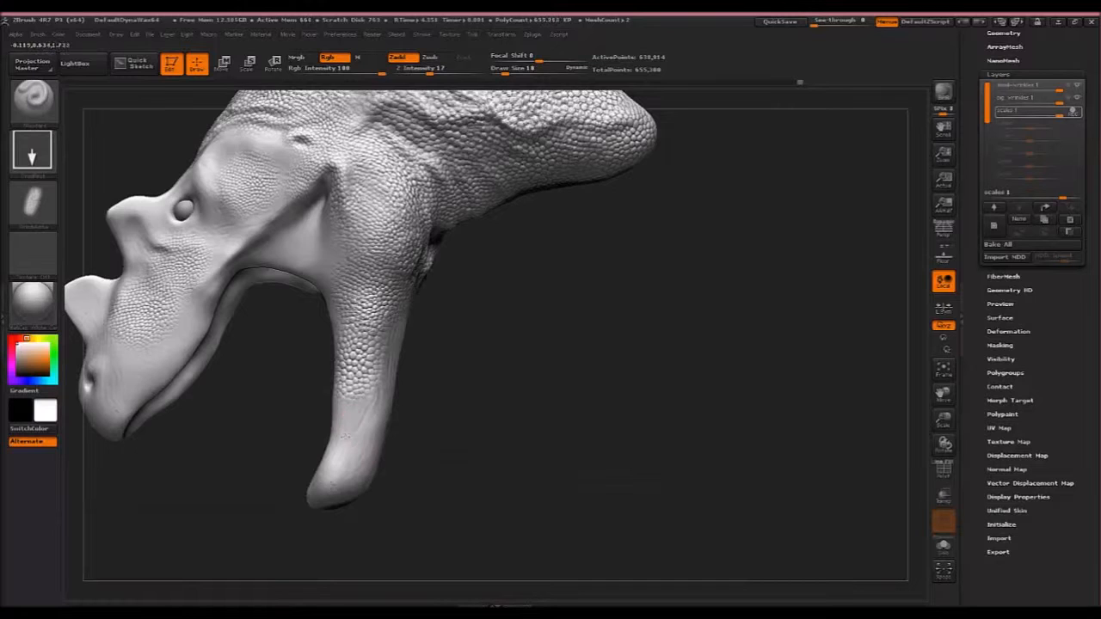
{"action": "left_click_drag", "start_coordinate": [430, 258], "coordinate": [361, 387]}
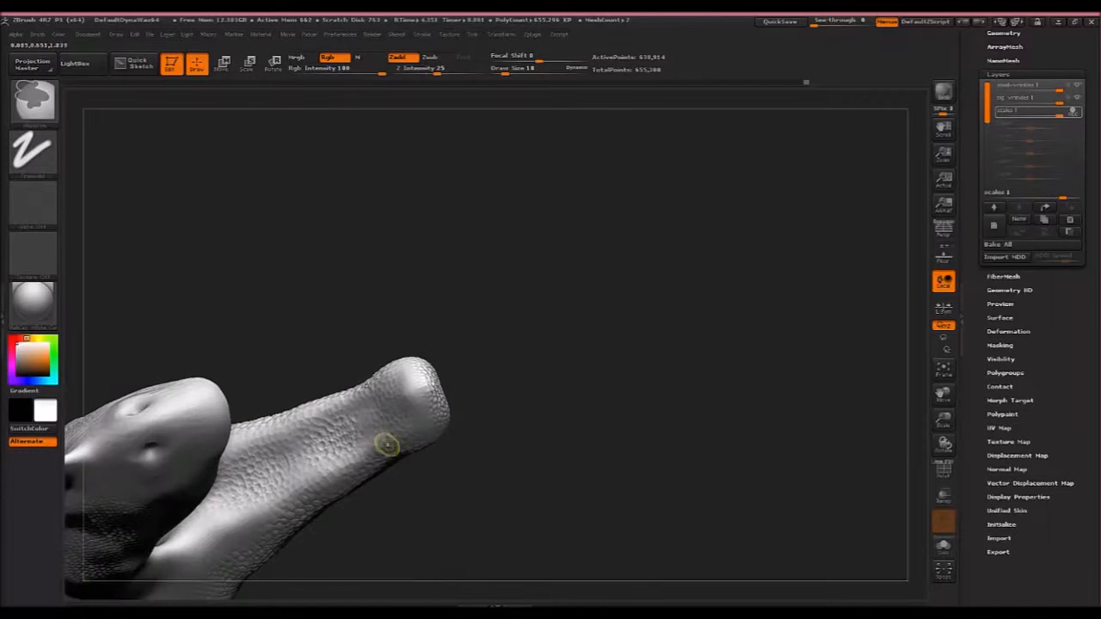
Return to the earlier brush, check its options, and scale the snout and brow.
{"action": "left_click", "coordinate": [33, 152]}
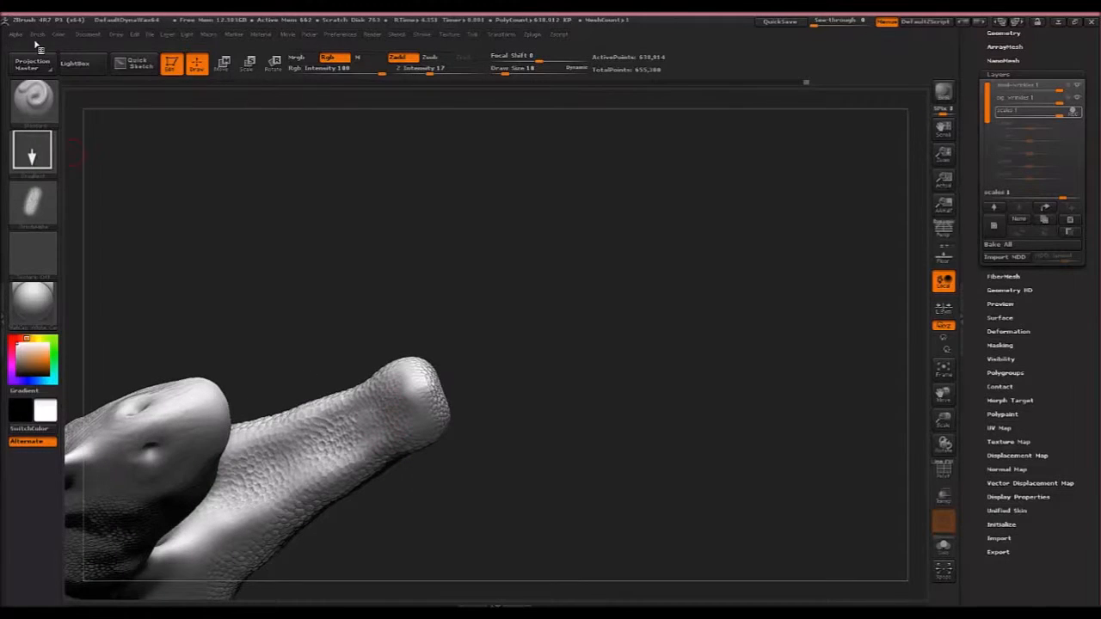
{"action": "left_click", "coordinate": [38, 34]}
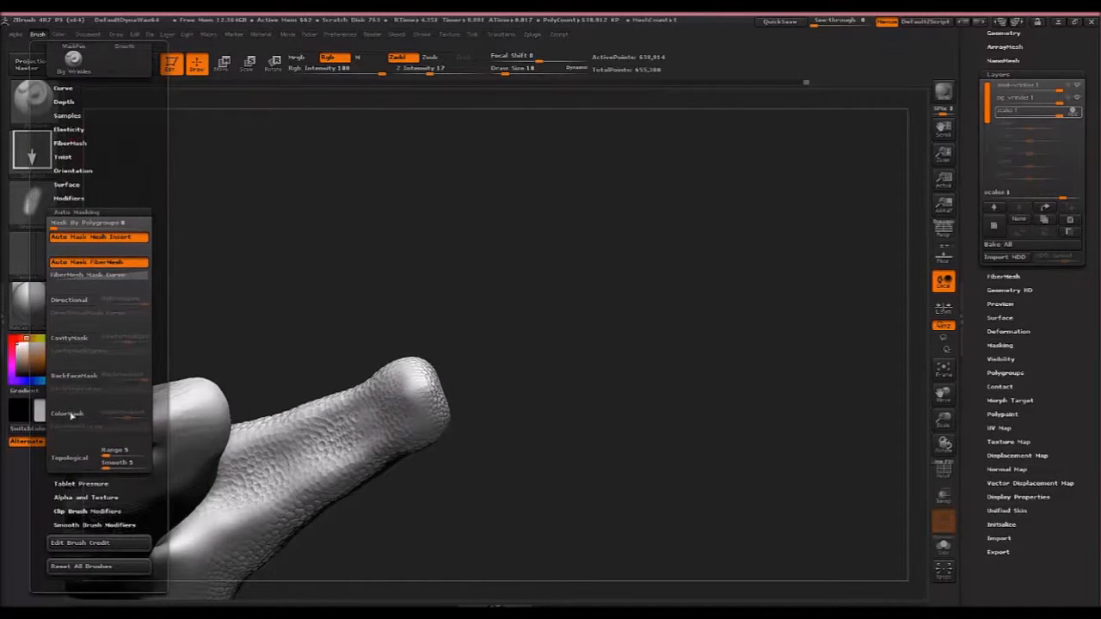
{"action": "mouse_move", "coordinate": [72, 377]}
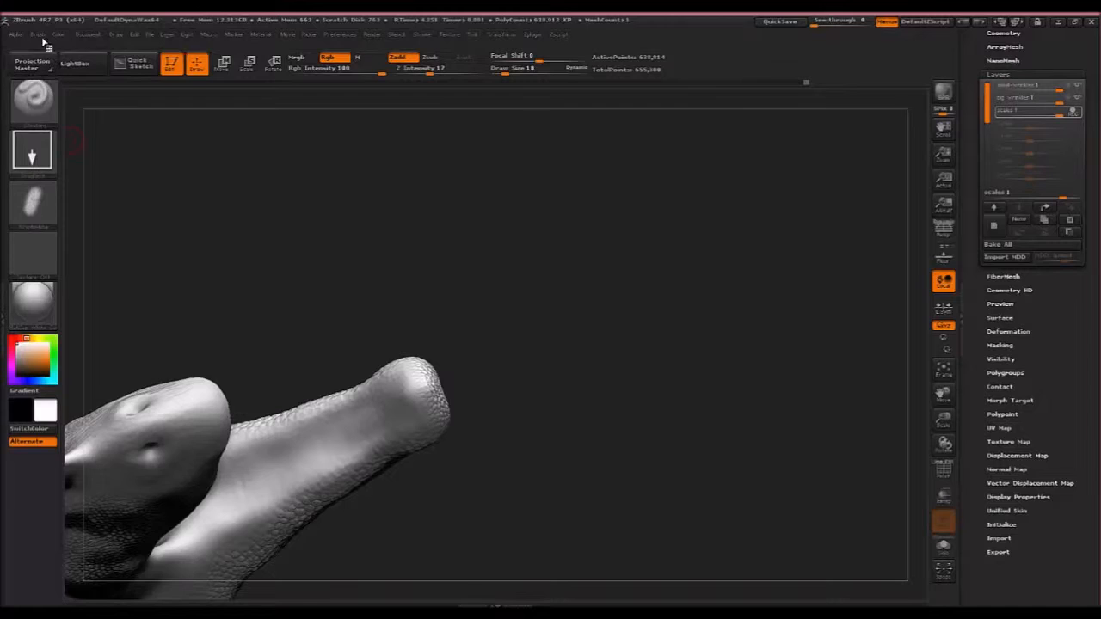
{"action": "left_click", "coordinate": [38, 35]}
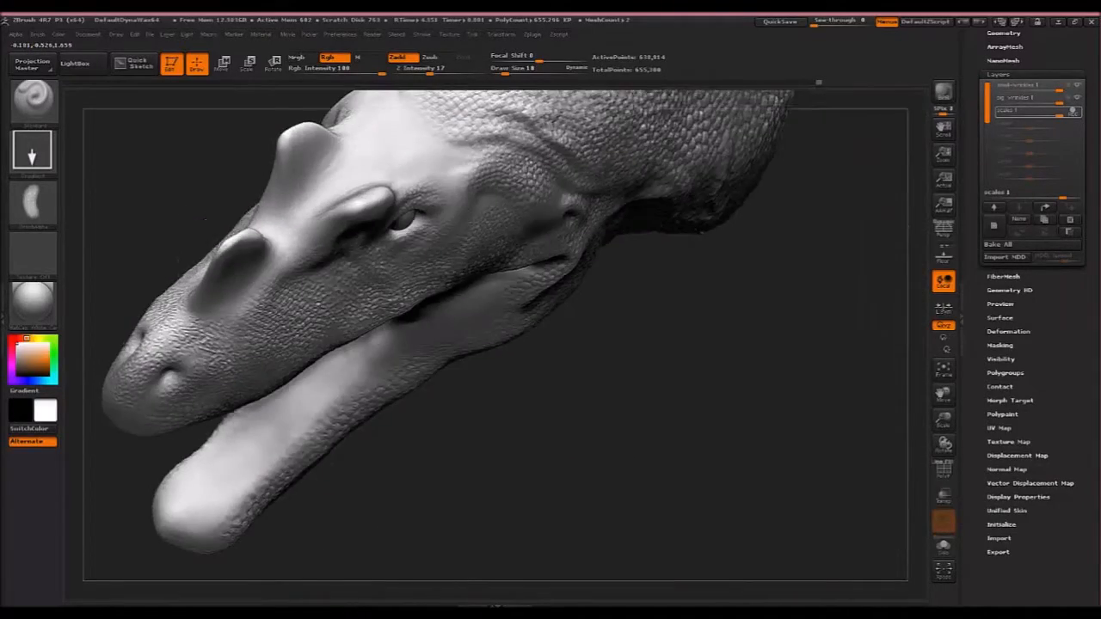
{"action": "left_click", "coordinate": [33, 203]}
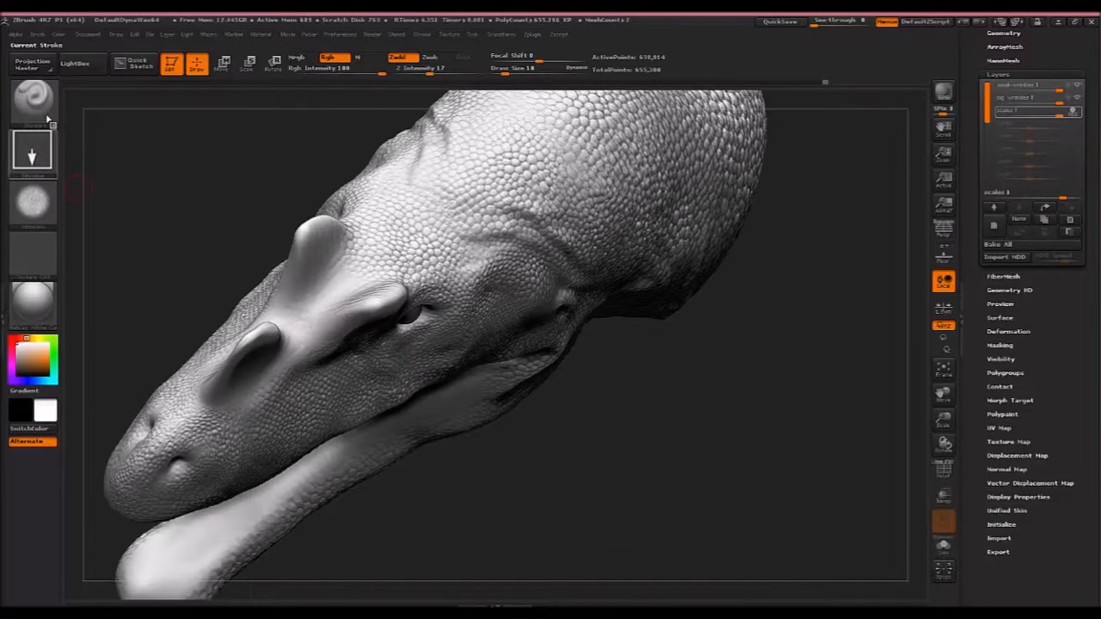
Raise the wrinkle layer's intensity and frame the whole scaled head.
{"action": "left_click", "coordinate": [33, 98]}
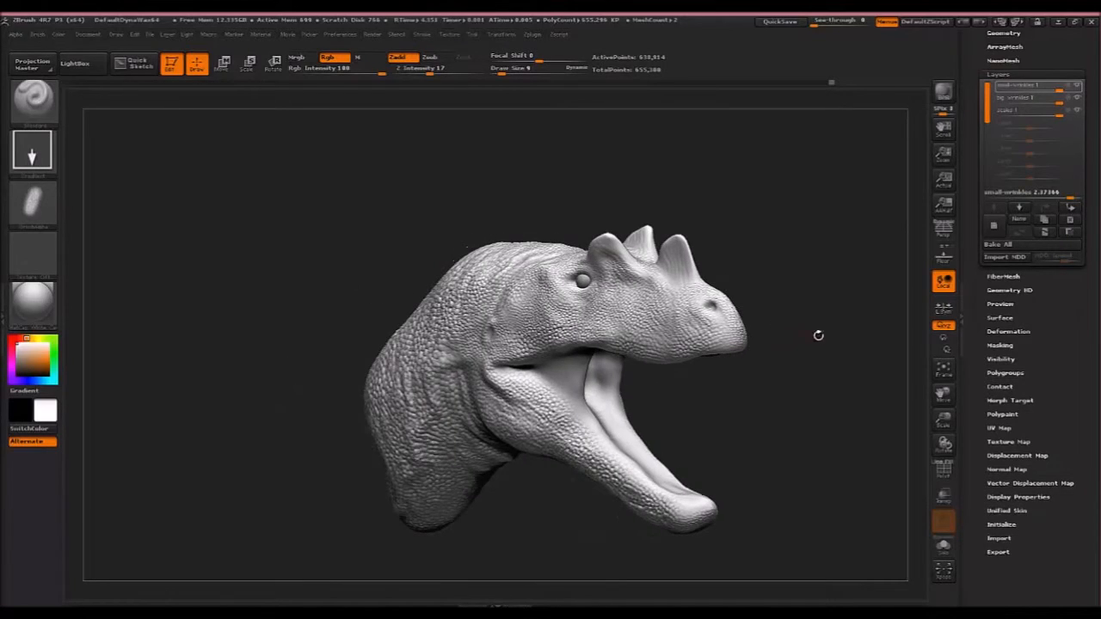
Orbit the head to view its other side and underside.
{"action": "left_click_drag", "start_coordinate": [602, 344], "coordinate": [473, 344]}
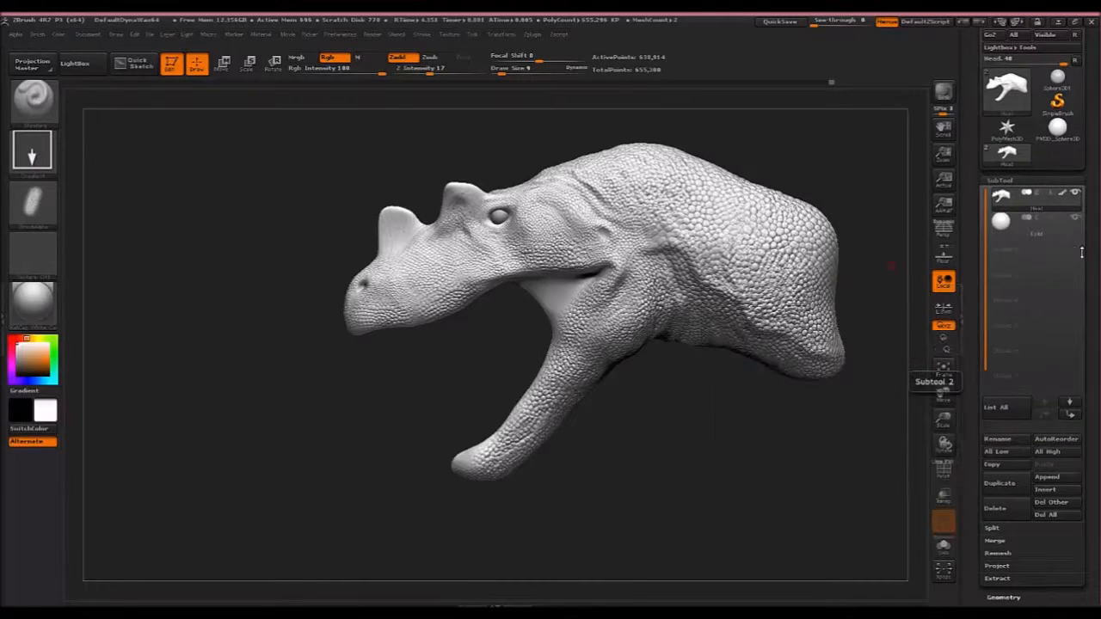
{"action": "mouse_move", "coordinate": [999, 482]}
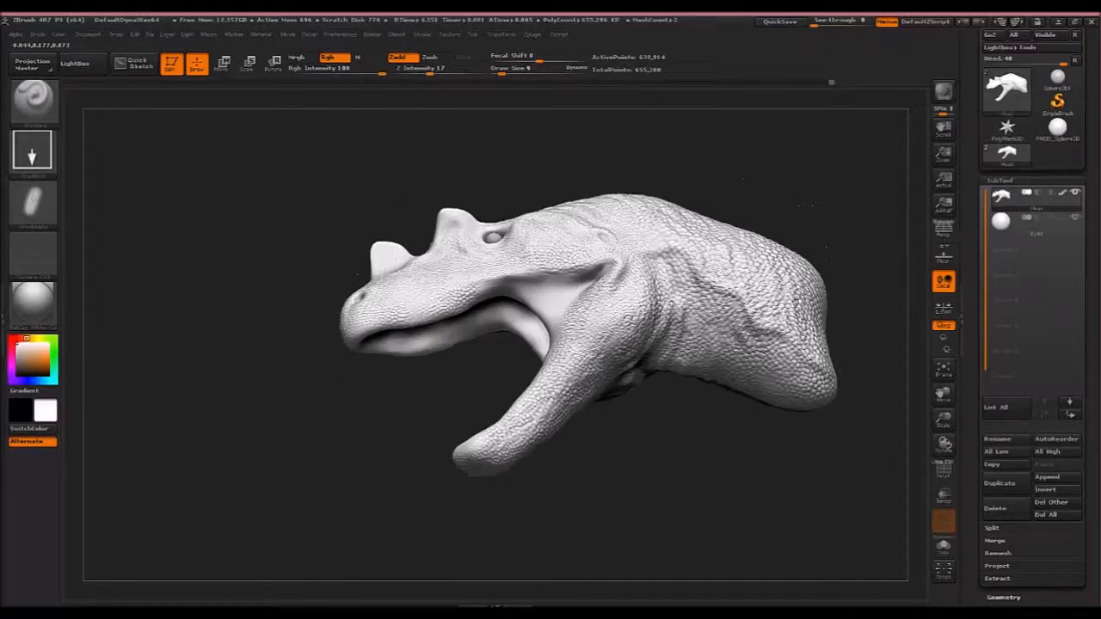
{"action": "left_click_drag", "start_coordinate": [602, 301], "coordinate": [585, 327]}
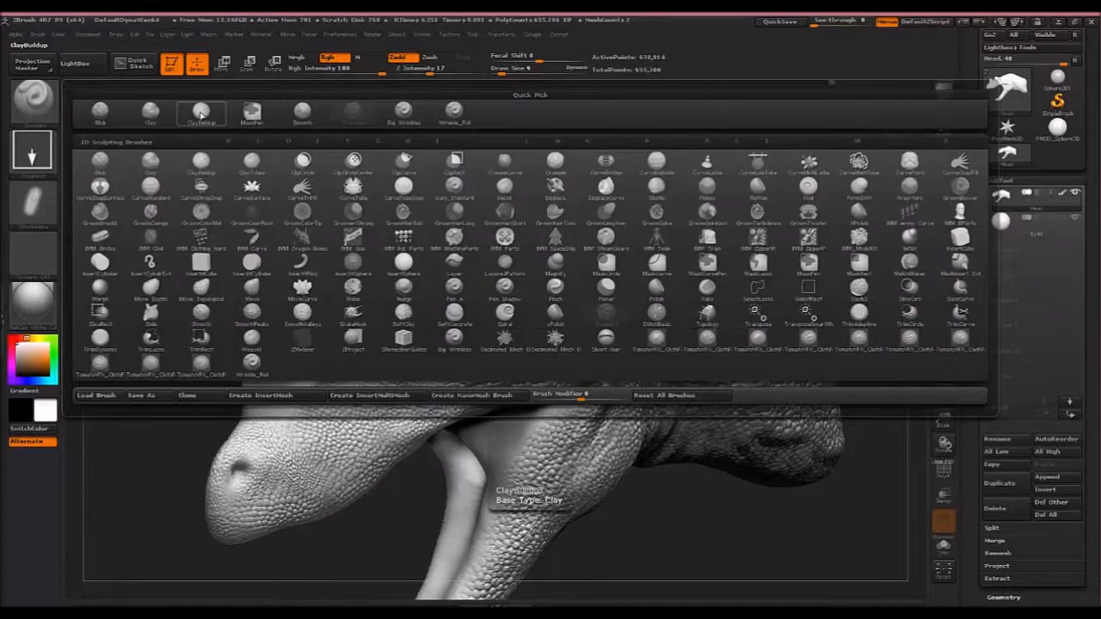
Choose a different sculpting brush from the brush library.
{"action": "left_click", "coordinate": [200, 112]}
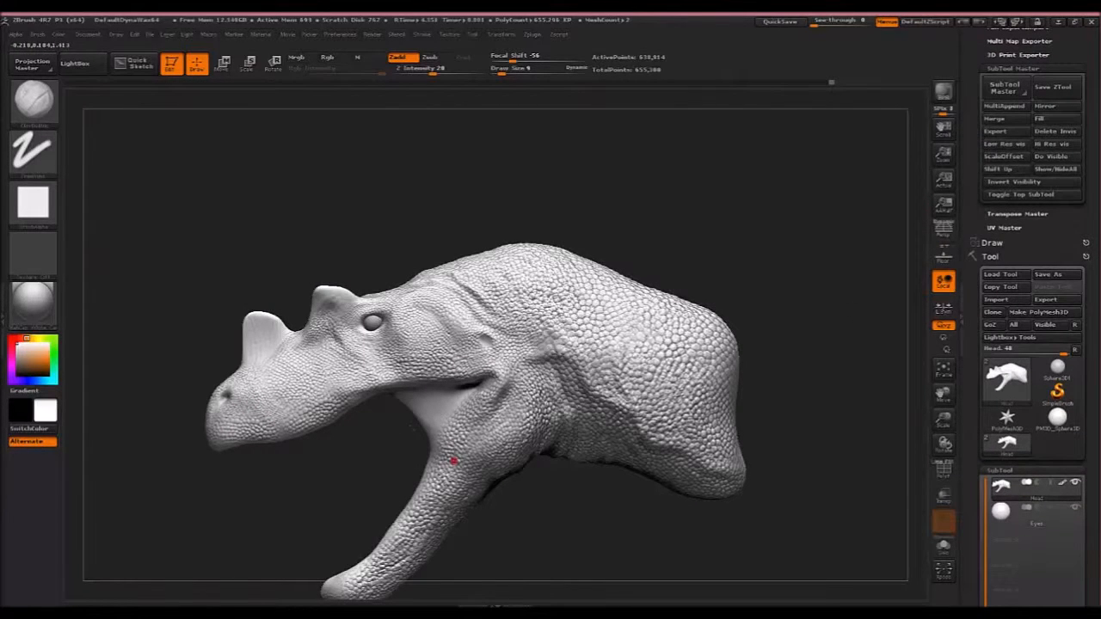
{"action": "mouse_move", "coordinate": [1001, 273]}
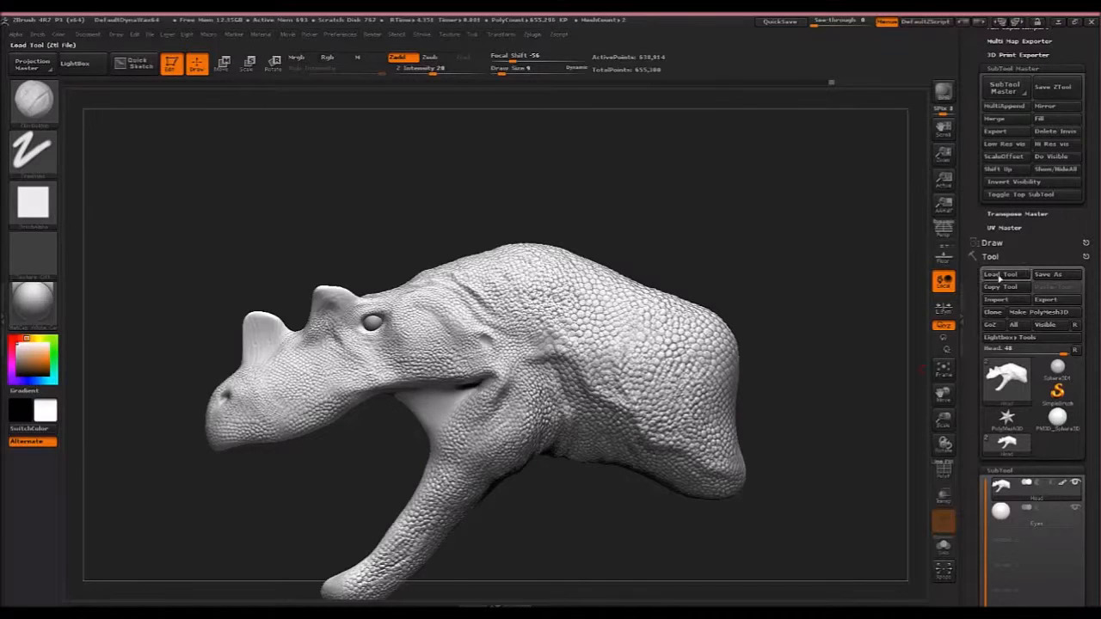
Load the colored full-body dinosaur tool from its project folder and orbit it.
{"action": "left_click", "coordinate": [1002, 274]}
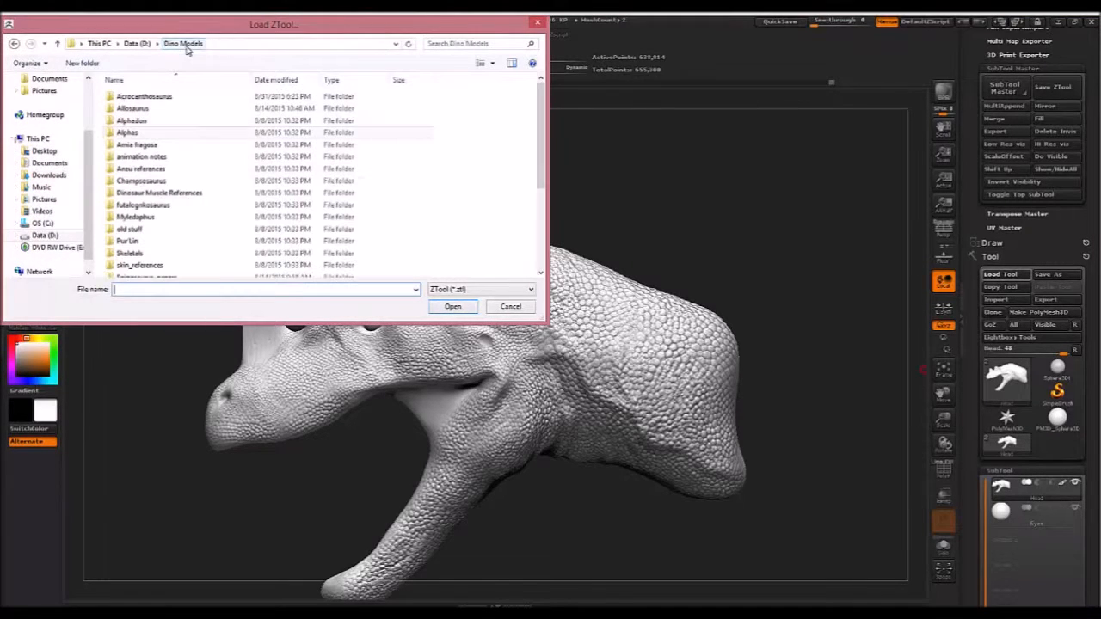
{"action": "double_click", "coordinate": [144, 97]}
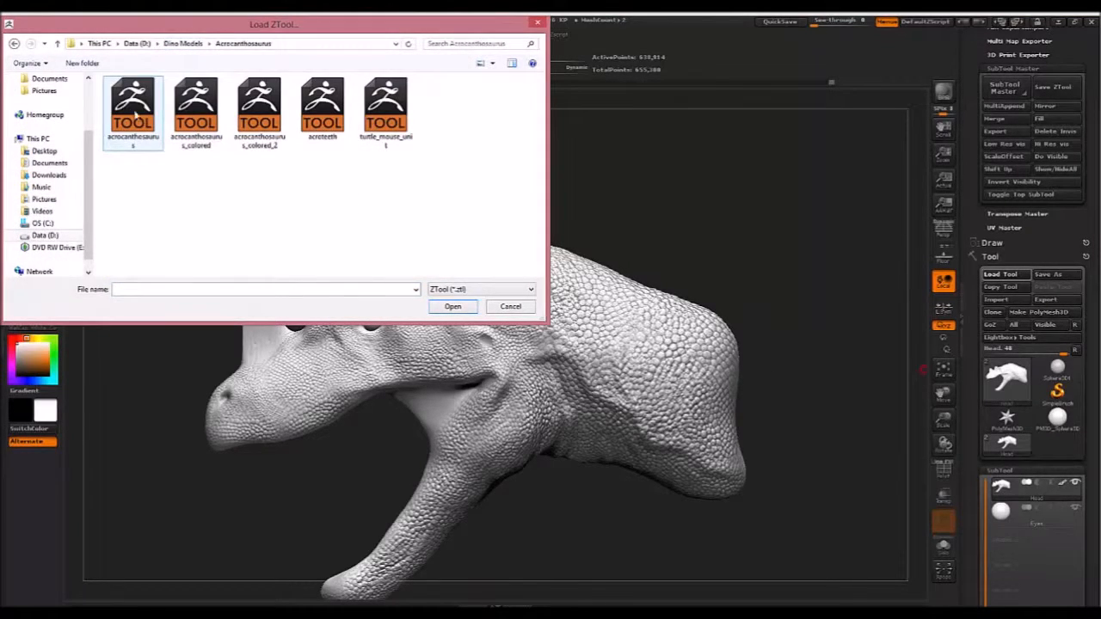
{"action": "left_click", "coordinate": [452, 306]}
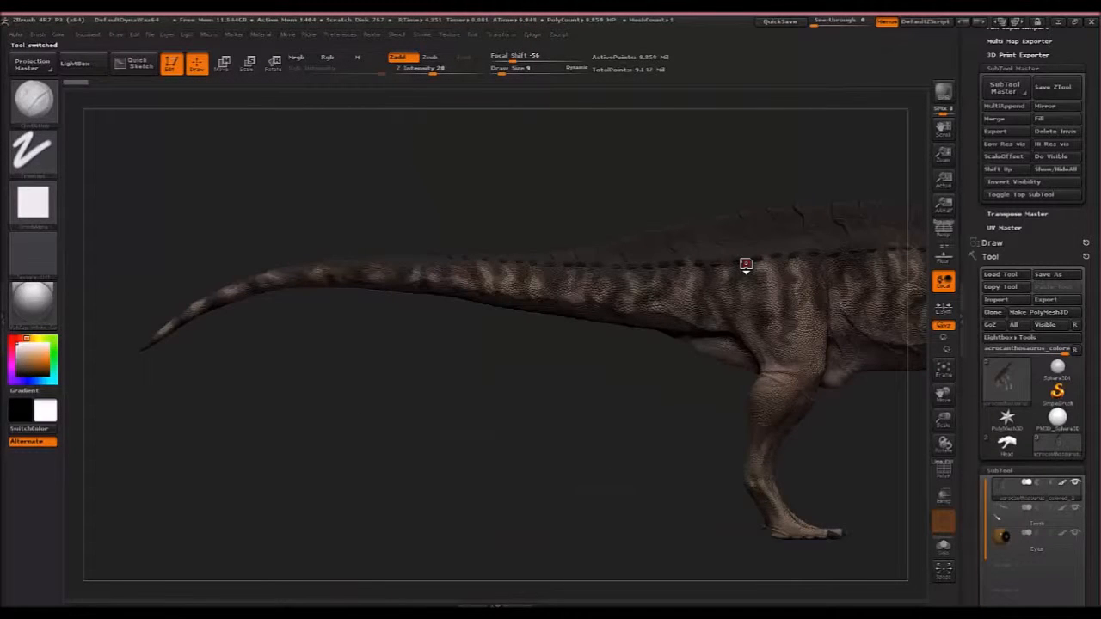
{"action": "left_click_drag", "start_coordinate": [747, 264], "coordinate": [791, 414]}
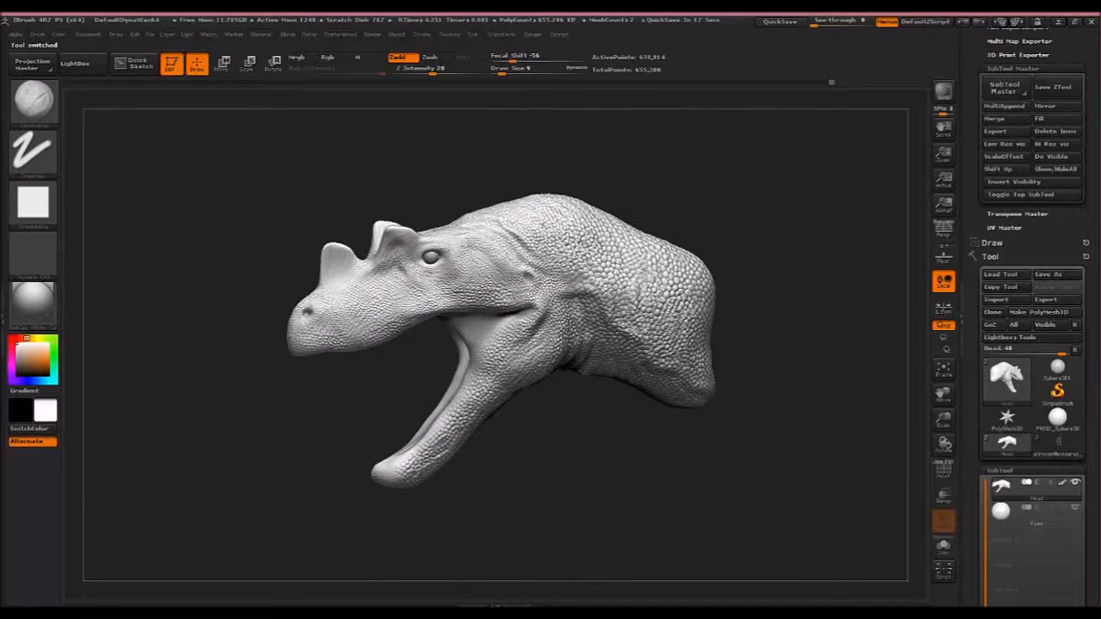
{"action": "left_click_drag", "start_coordinate": [516, 336], "coordinate": [551, 387]}
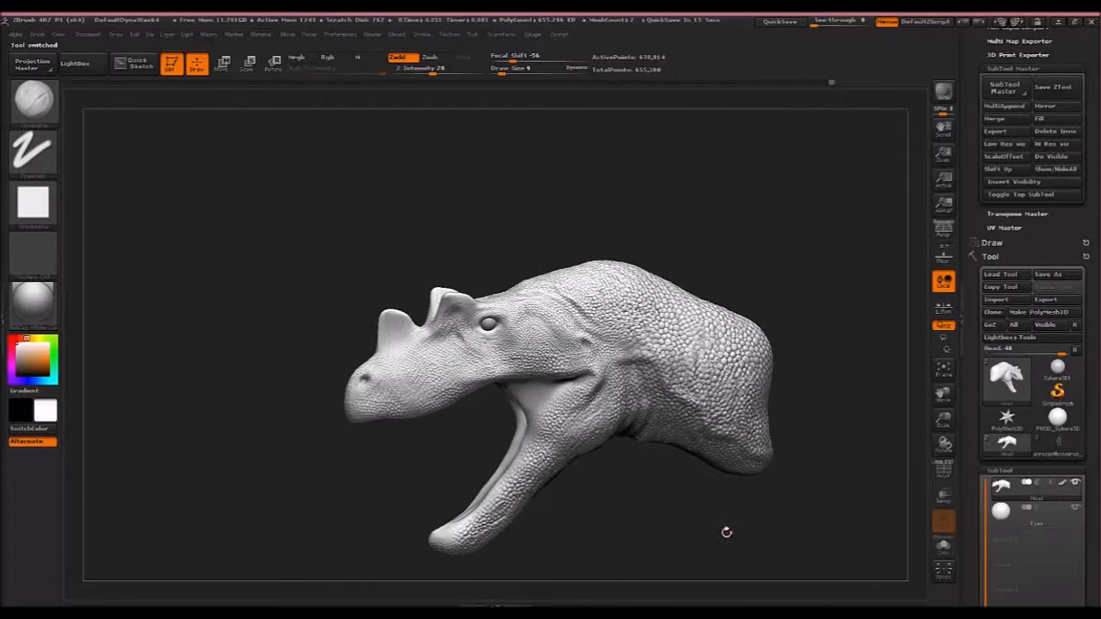
{"action": "left_click_drag", "start_coordinate": [725, 531], "coordinate": [798, 468]}
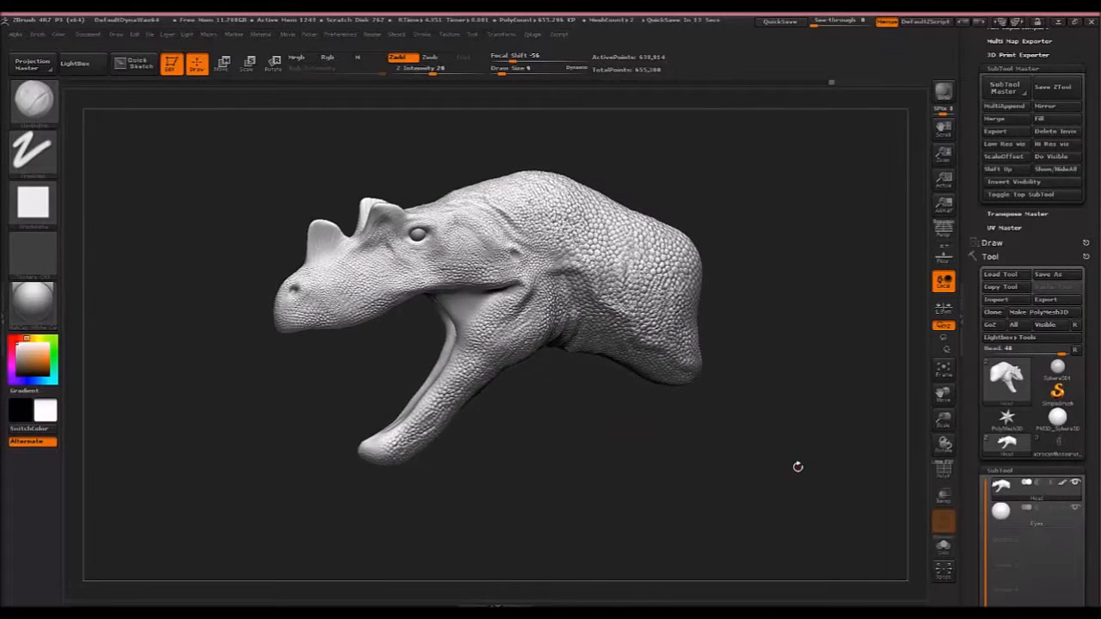